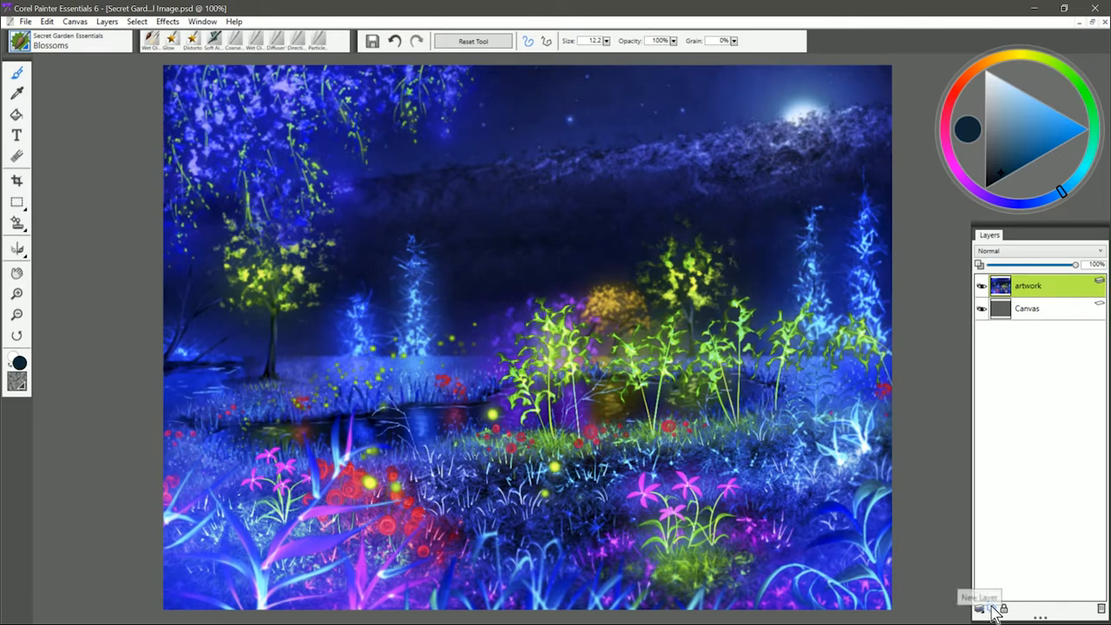
# Step: Add an empty Screen-mode Layer 1 above the artwork and choose a dark blue-violet colour
pyautogui.click(979, 608)
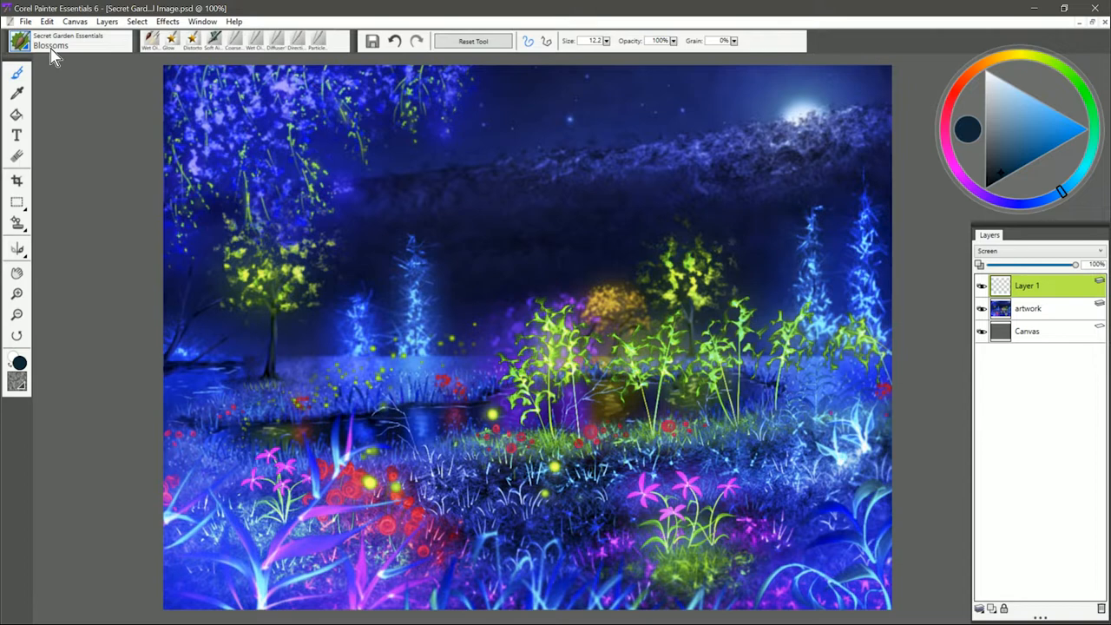
pyautogui.click(70, 40)
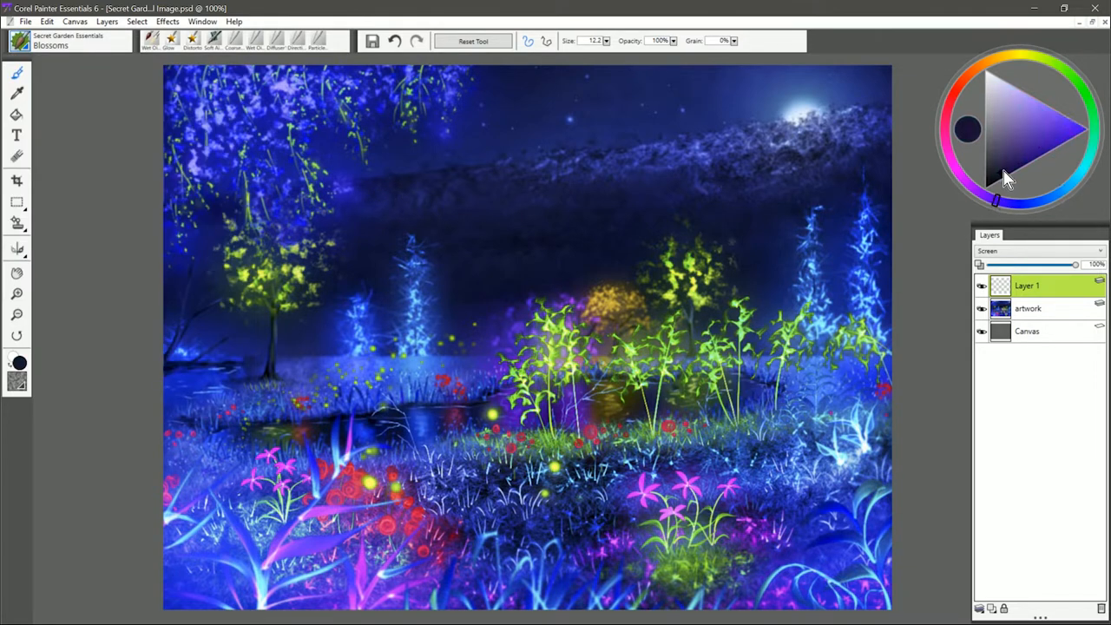
pyautogui.moveTo(1003, 189)
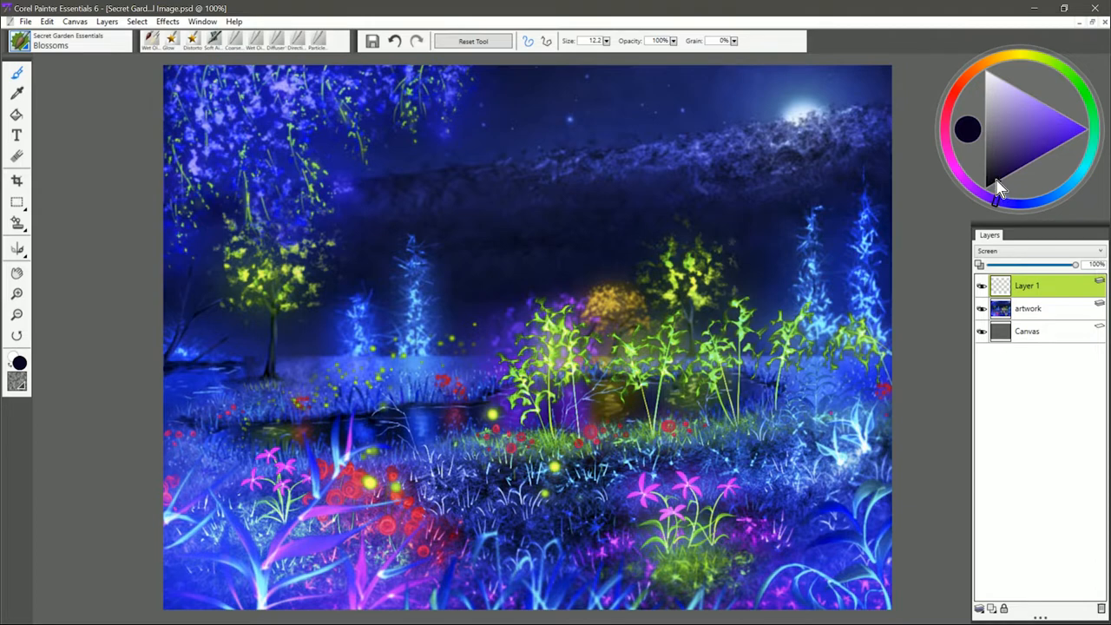
pyautogui.moveTo(375, 183)
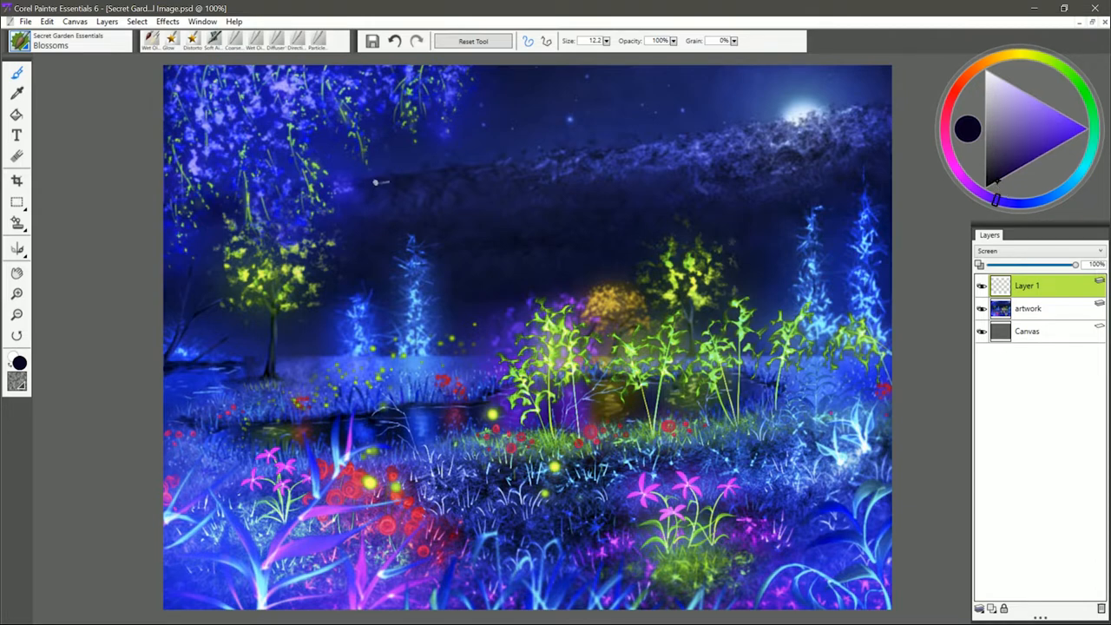
# Step: Paint violet and blue Secret Garden Blossoms clusters in the upper-left sky, leaving Layer 1 in Default blending
pyautogui.click(399, 174)
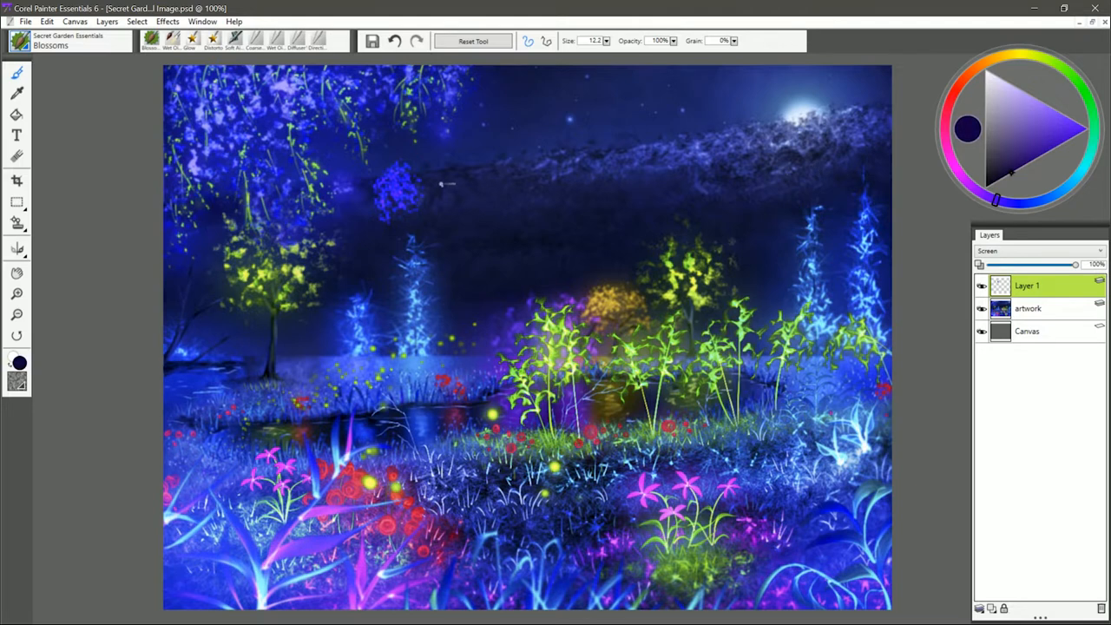
pyautogui.click(443, 212)
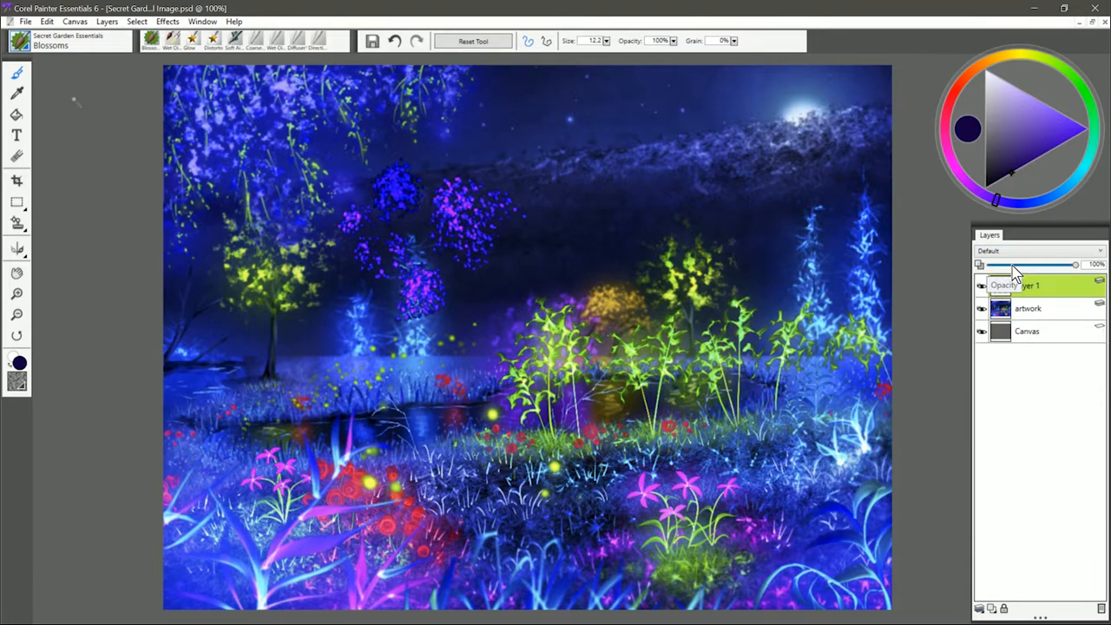
pyautogui.click(1027, 285)
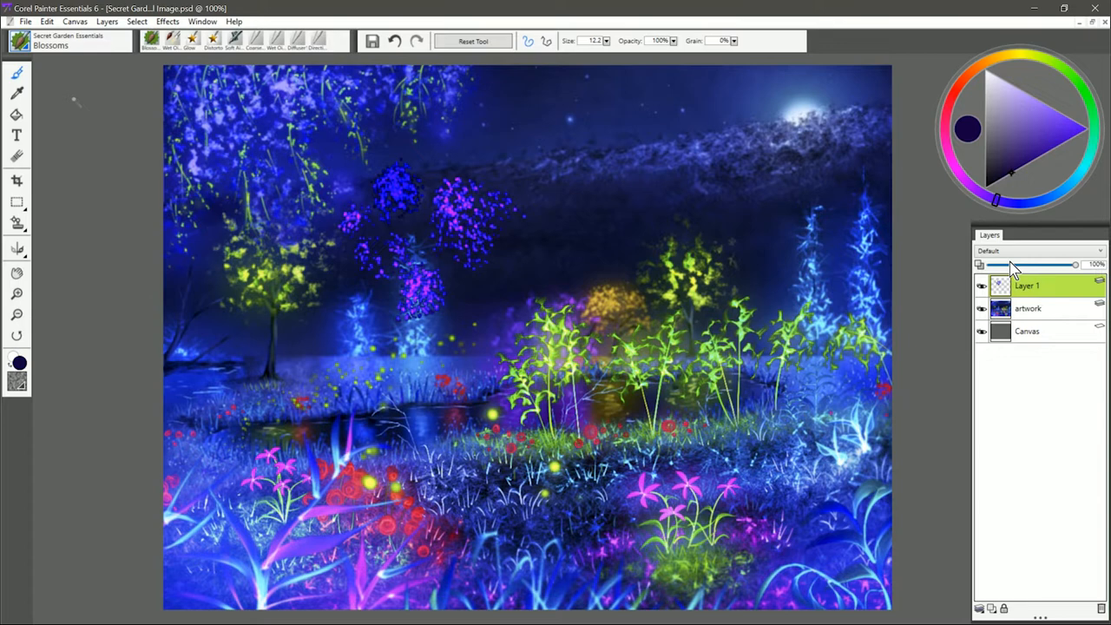
pyautogui.click(52, 45)
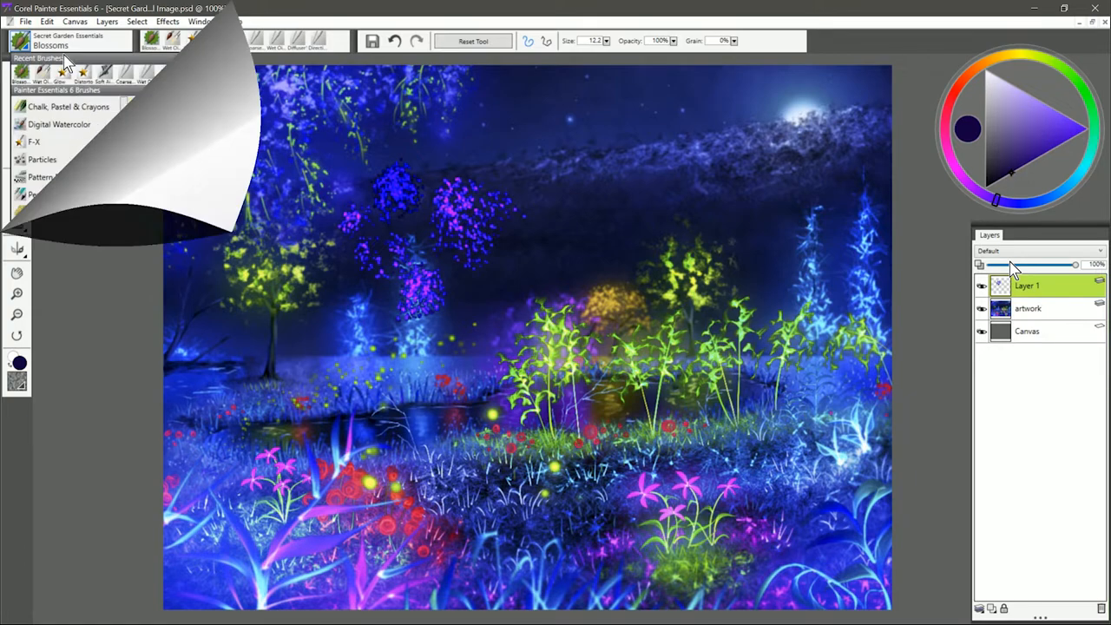
# Step: With the Dappled brush on Screen-mode Layer 1, sweep mid-blue dappled light across the distant hillside
pyautogui.click(70, 353)
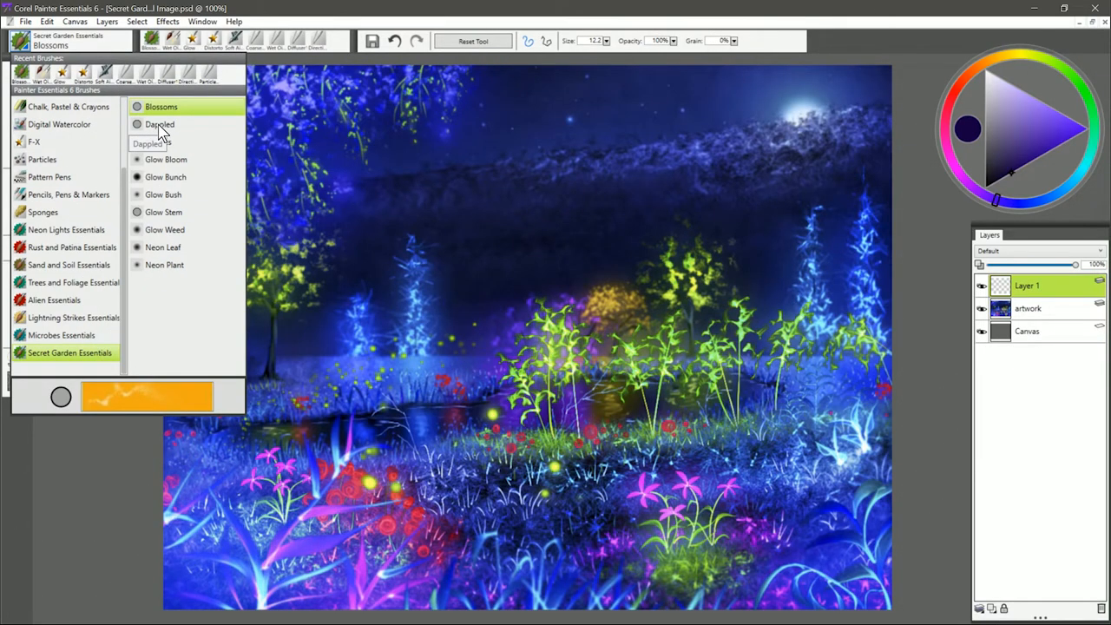
pyautogui.click(1038, 251)
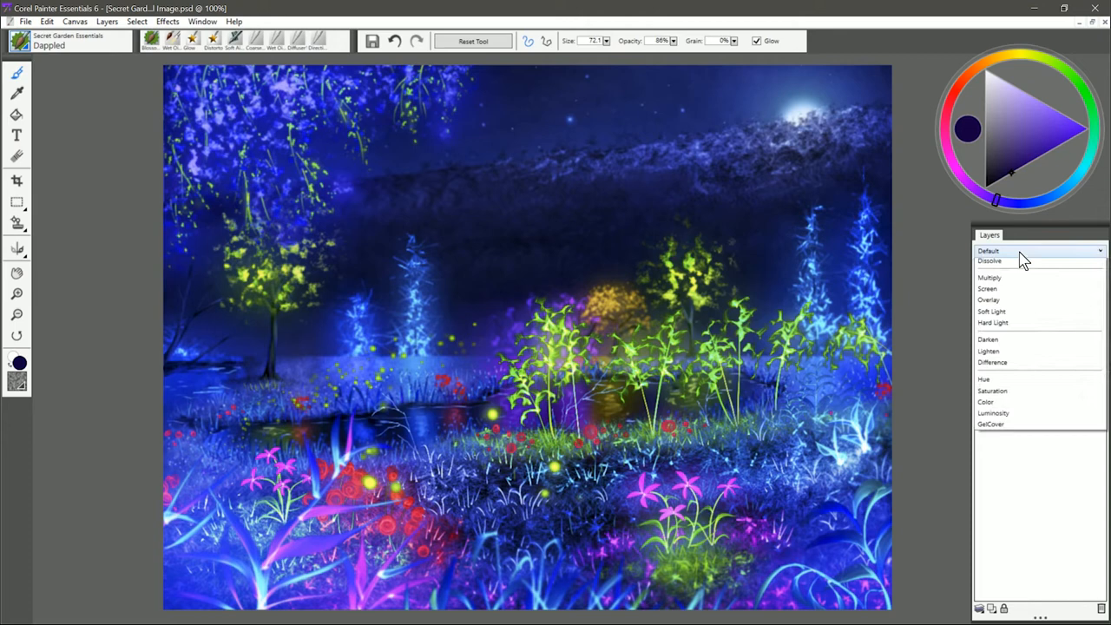
pyautogui.click(987, 288)
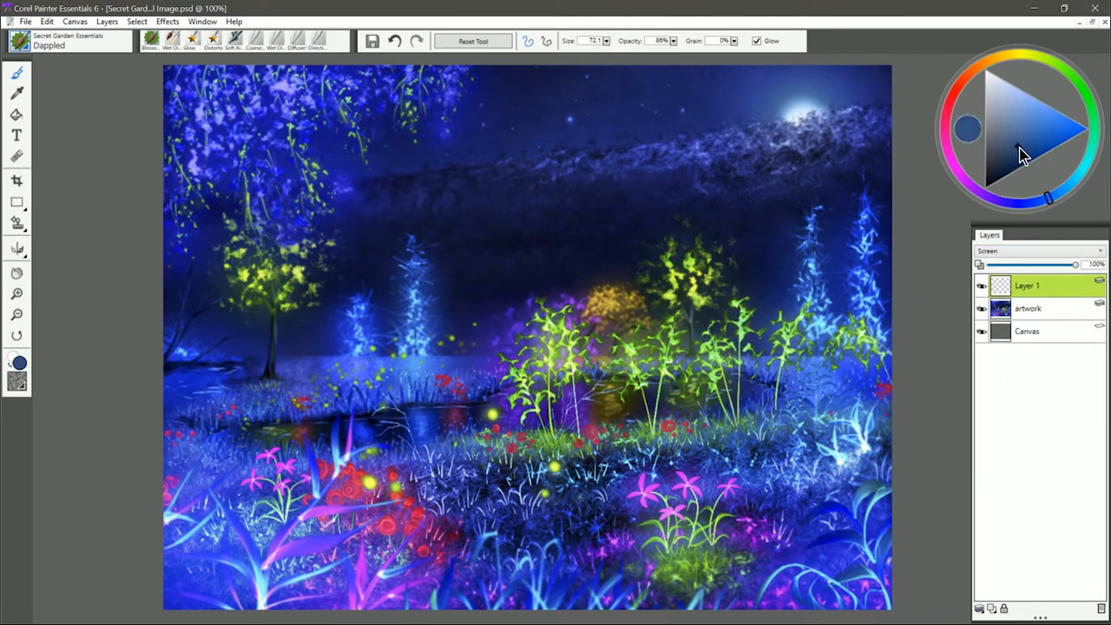
pyautogui.click(764, 204)
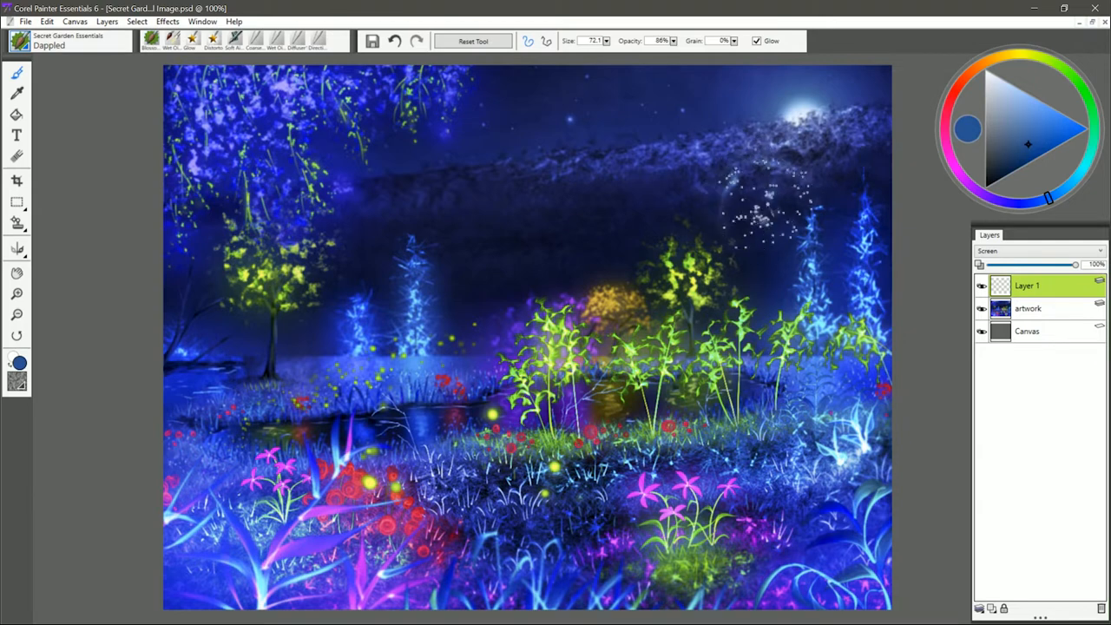
pyautogui.moveTo(772, 199); pyautogui.dragTo(555, 217)
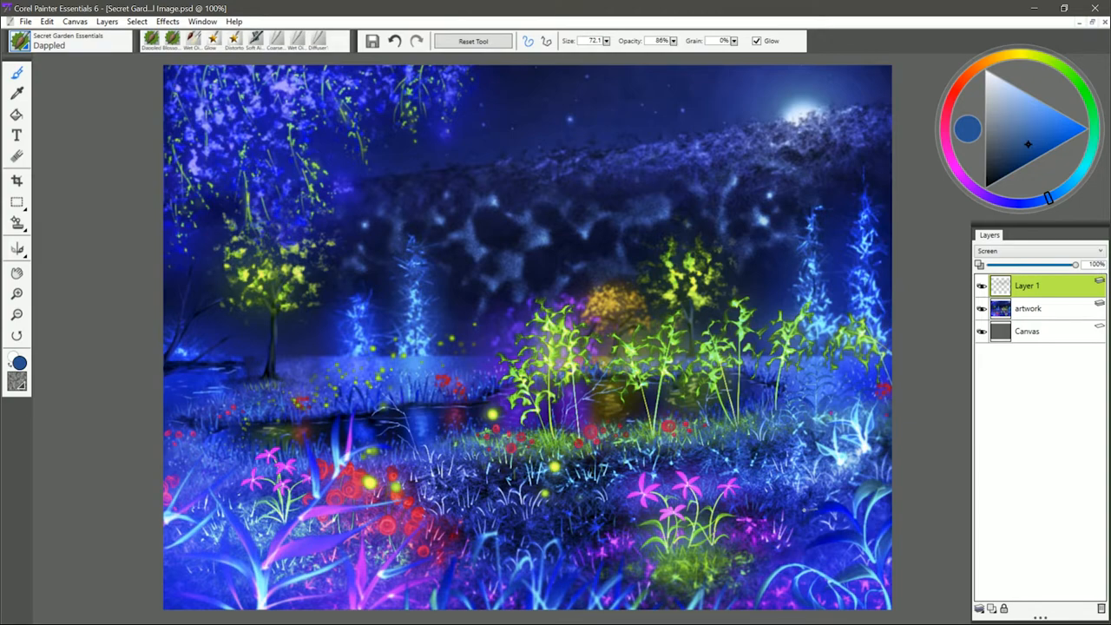
# Step: Scatter yellow-green Fireflies across the garden, then clear them and ready the Glow Bloom brush
pyautogui.click(67, 40)
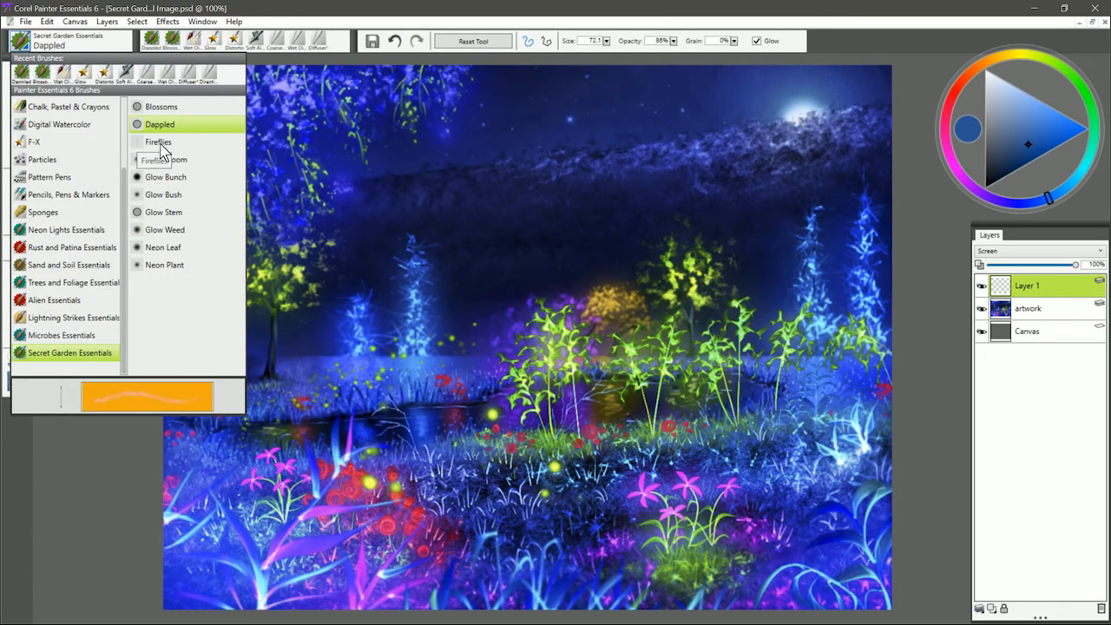
pyautogui.click(158, 142)
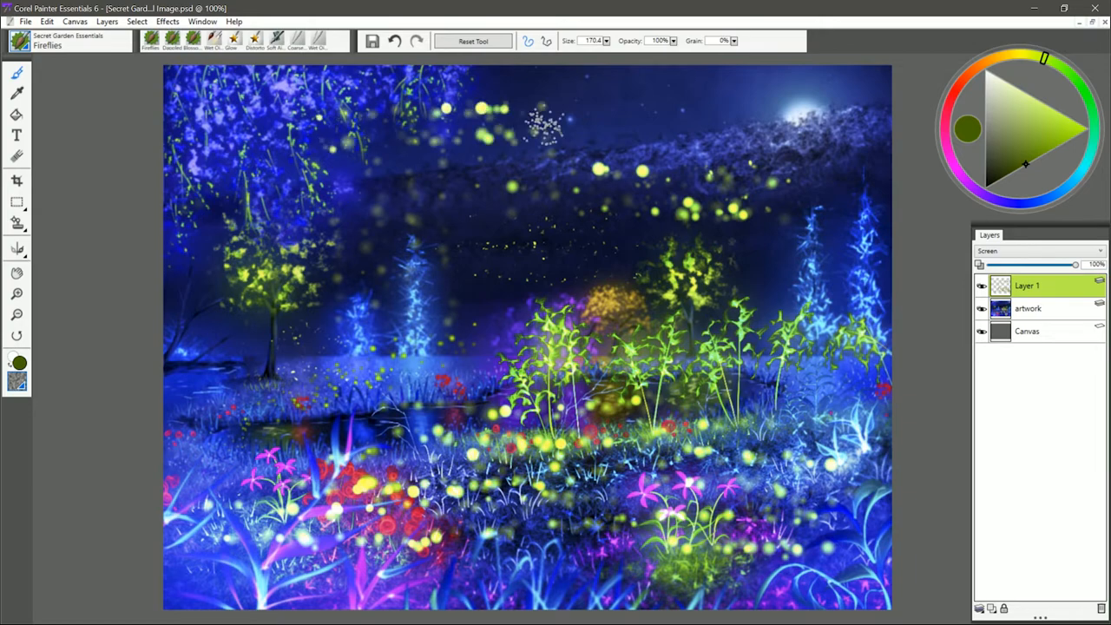
pyautogui.click(538, 122)
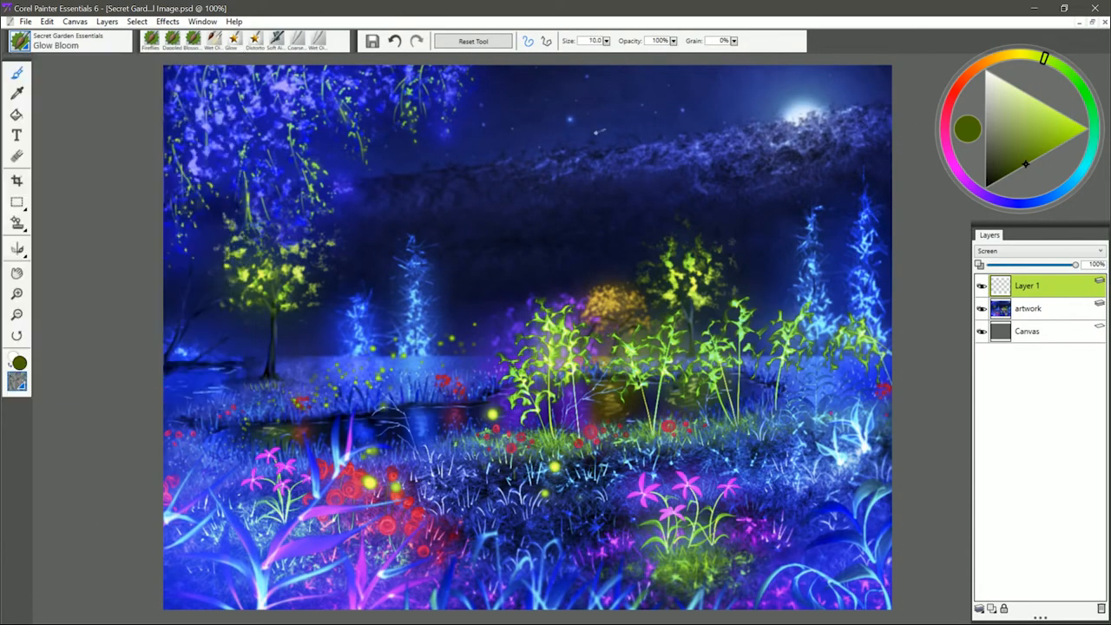
# Step: Dab yellow-green Glow Bunch foliage onto the tree right of centre
pyautogui.click(1029, 173)
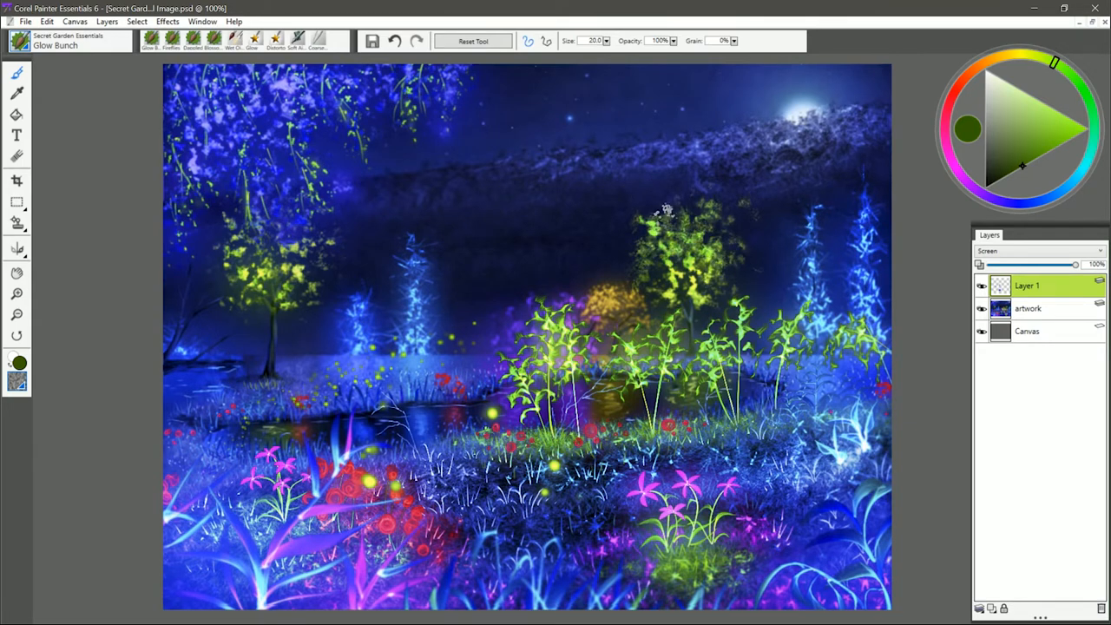
# Step: Paint an orange Glow Bush beside the left tree and a pale blue one near the blue pine
pyautogui.click(664, 208)
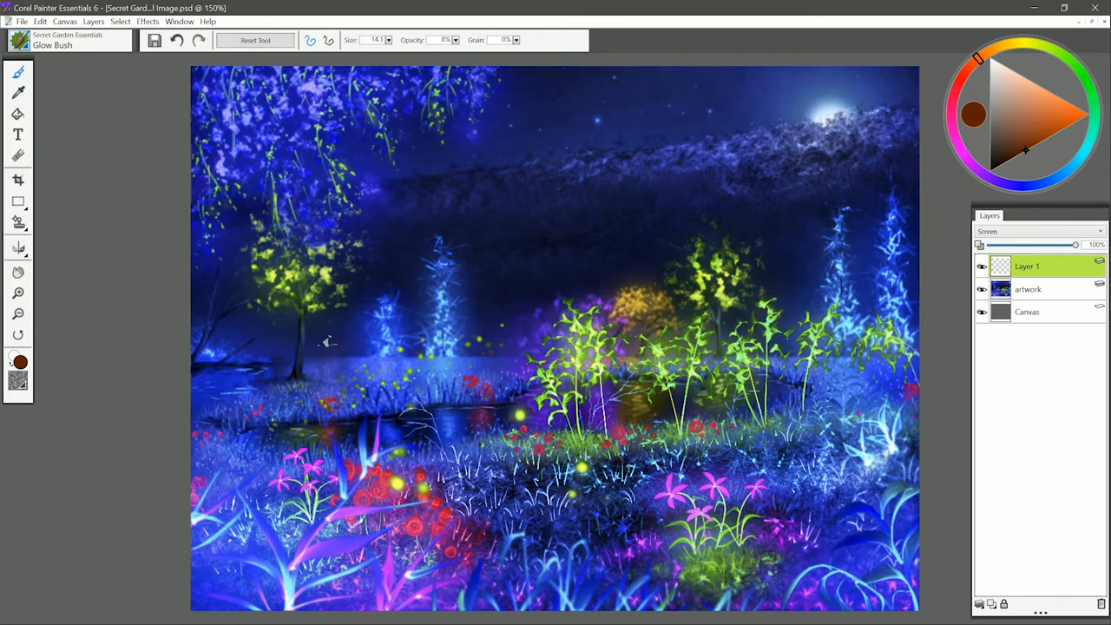
pyautogui.click(335, 343)
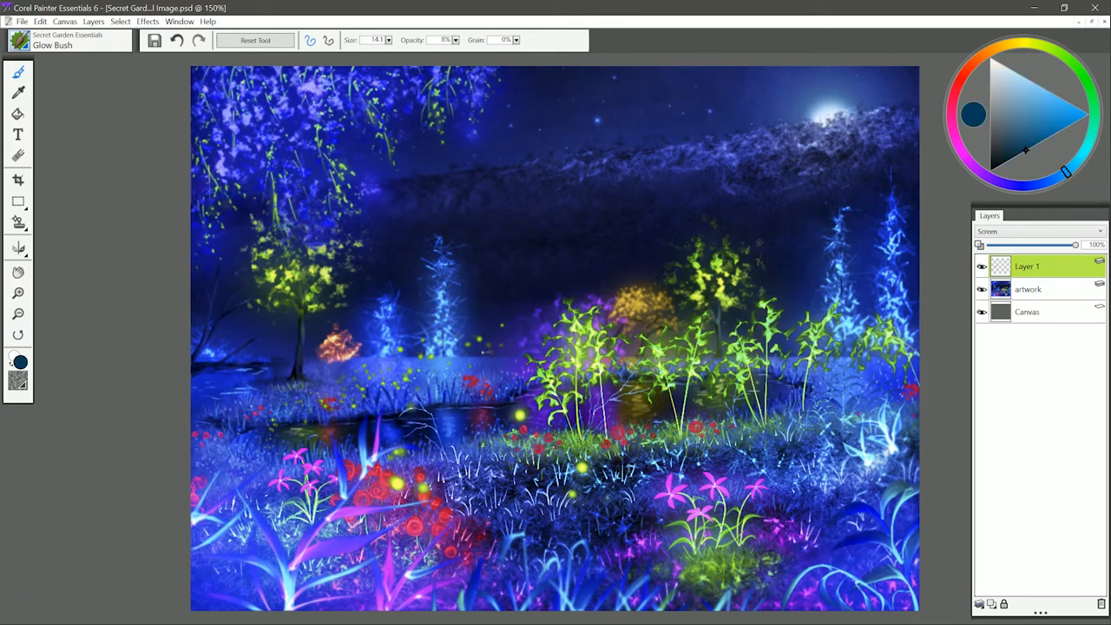
pyautogui.click(486, 339)
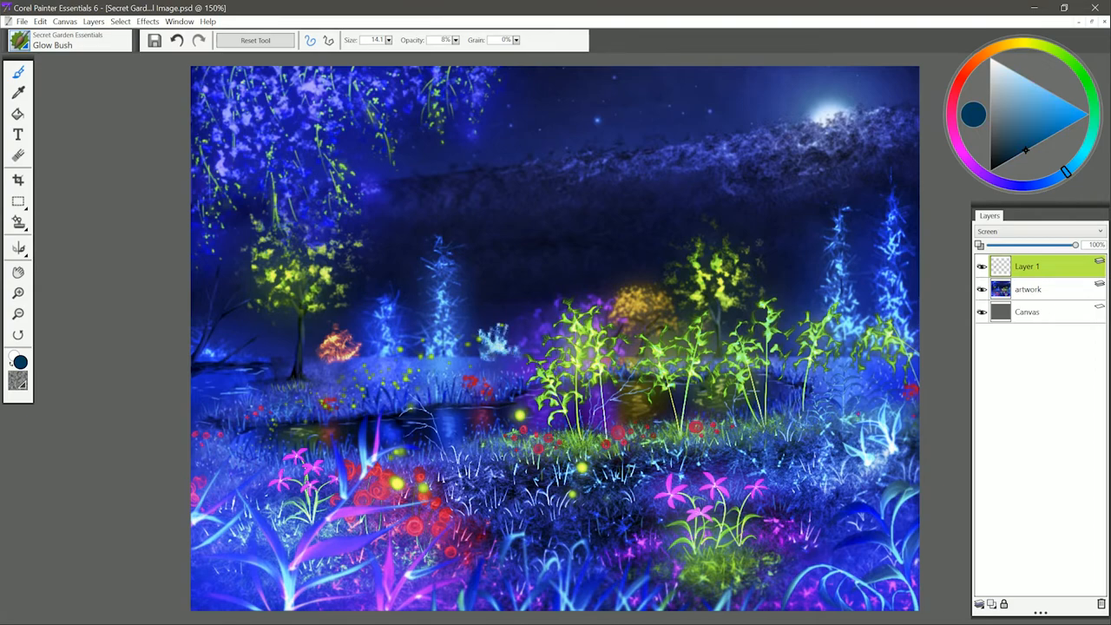
pyautogui.click(68, 40)
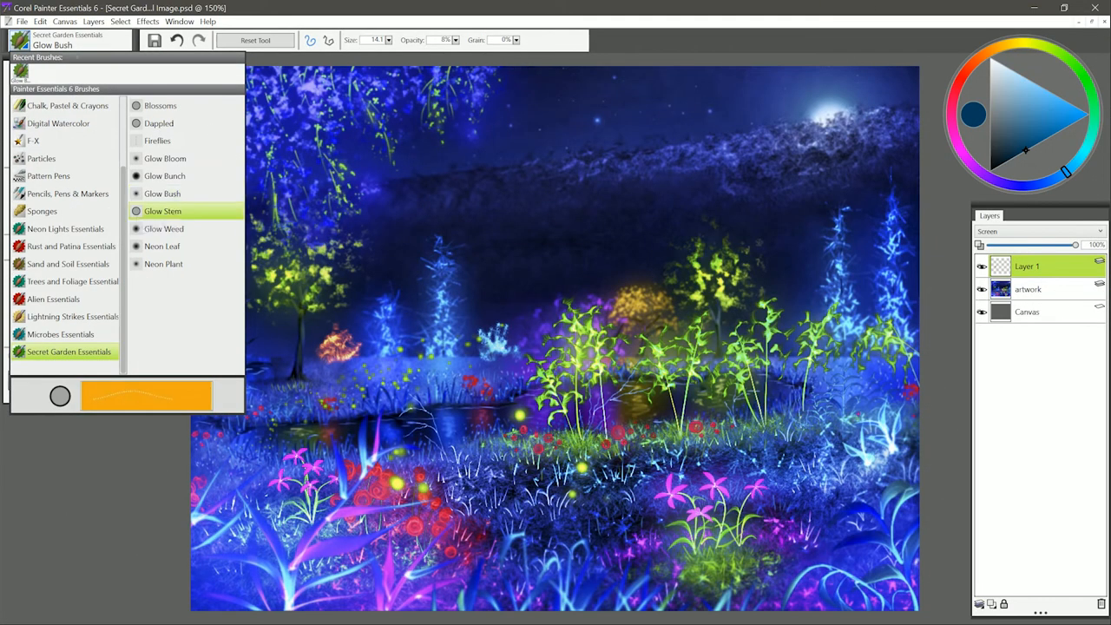
# Step: Add bright yellow Glow Bloom starbursts on the blue pine, leaving Glow Stem selected
pyautogui.click(163, 211)
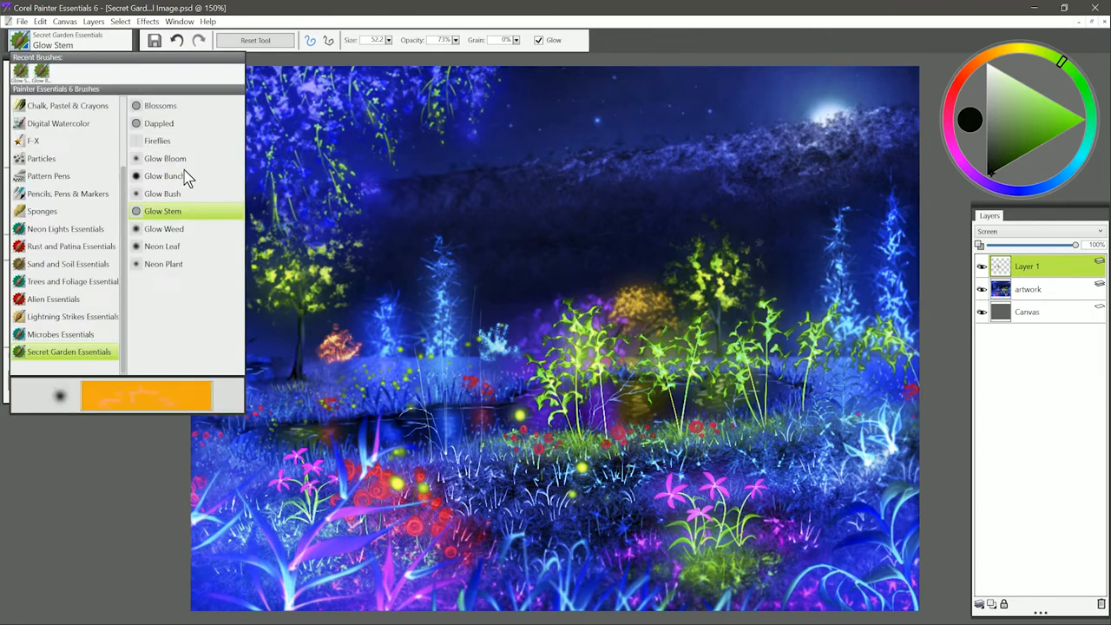
pyautogui.click(165, 158)
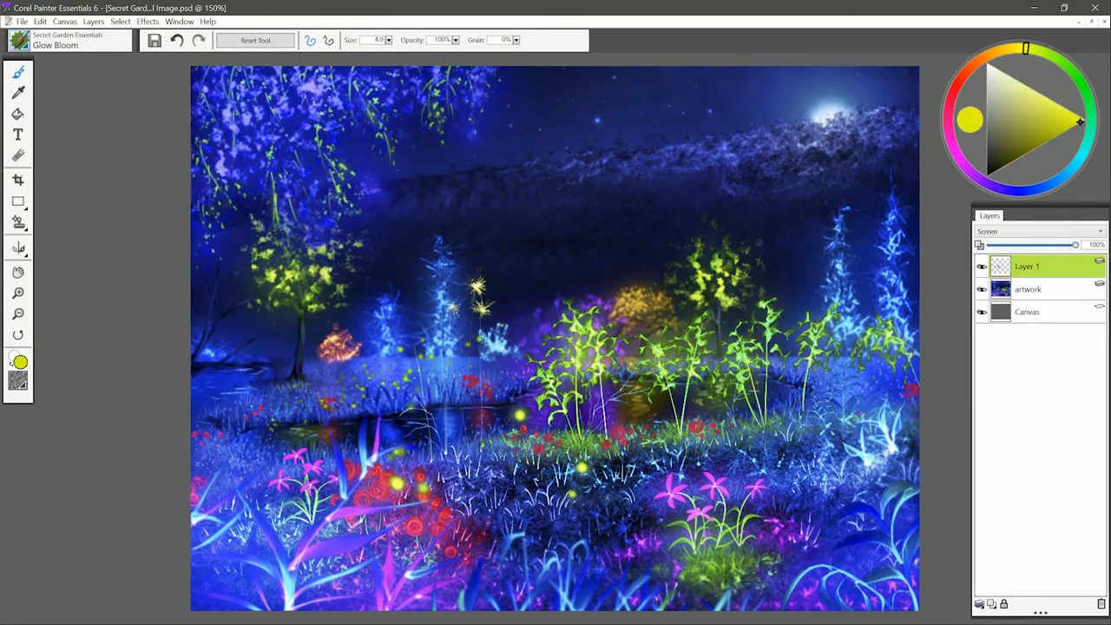
pyautogui.click(162, 211)
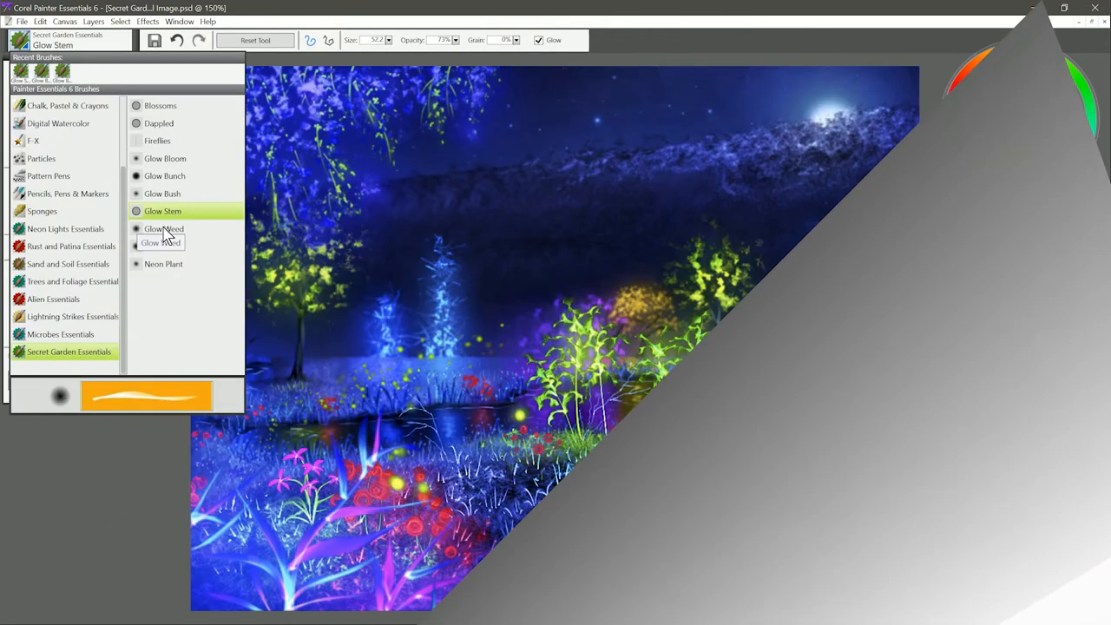
# Step: Paint a tall dark-green Glow Weed plant in front of the pond, left of the bright plants
pyautogui.click(163, 229)
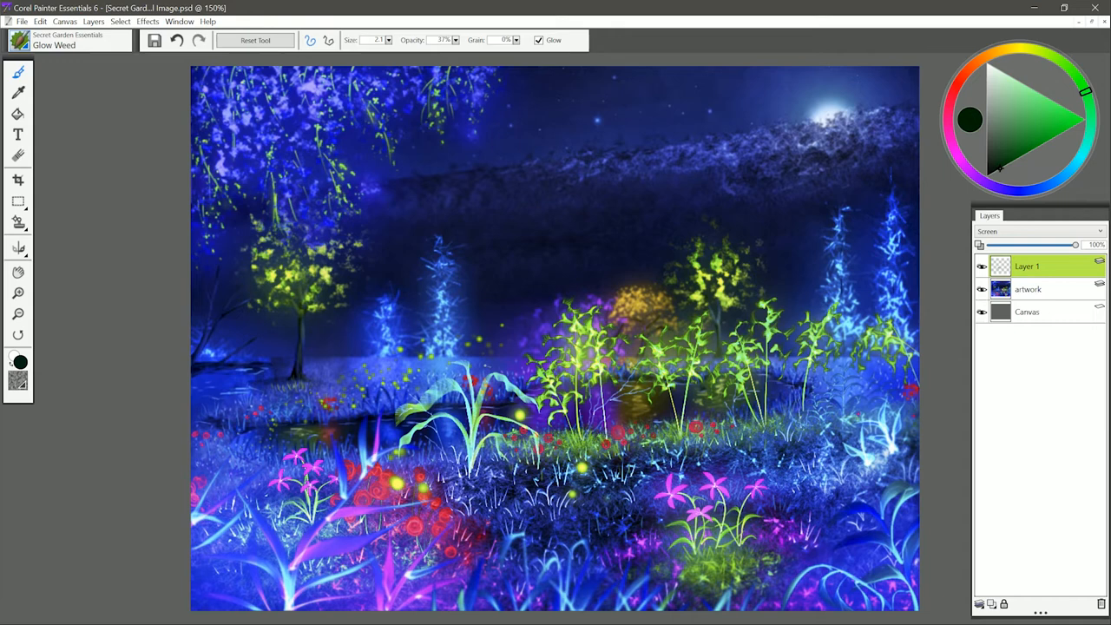
pyautogui.click(1037, 231)
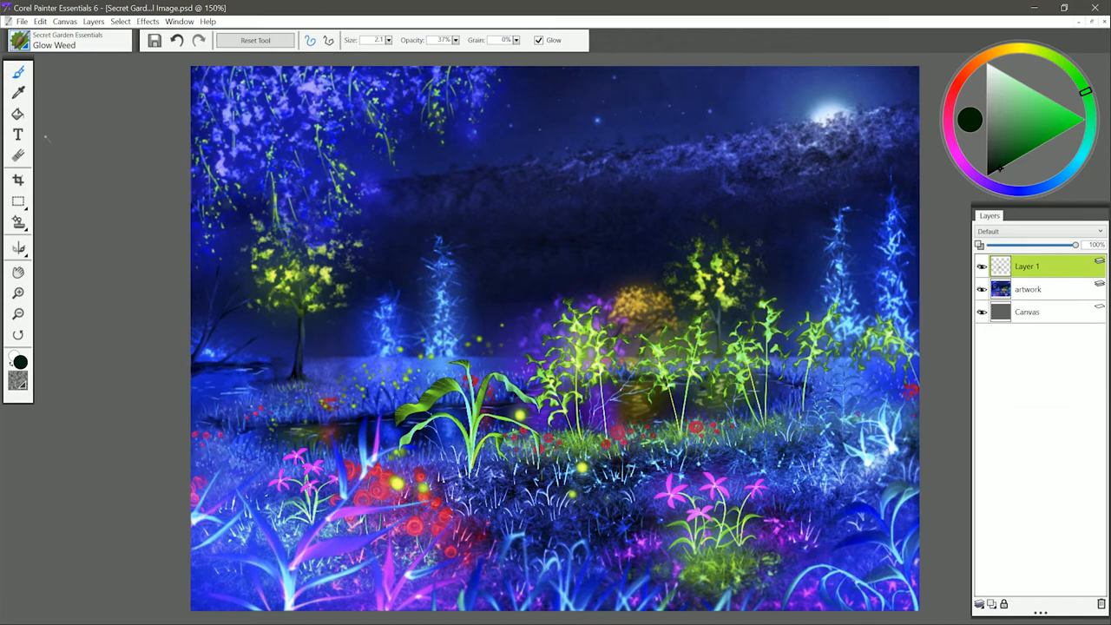
pyautogui.click(70, 40)
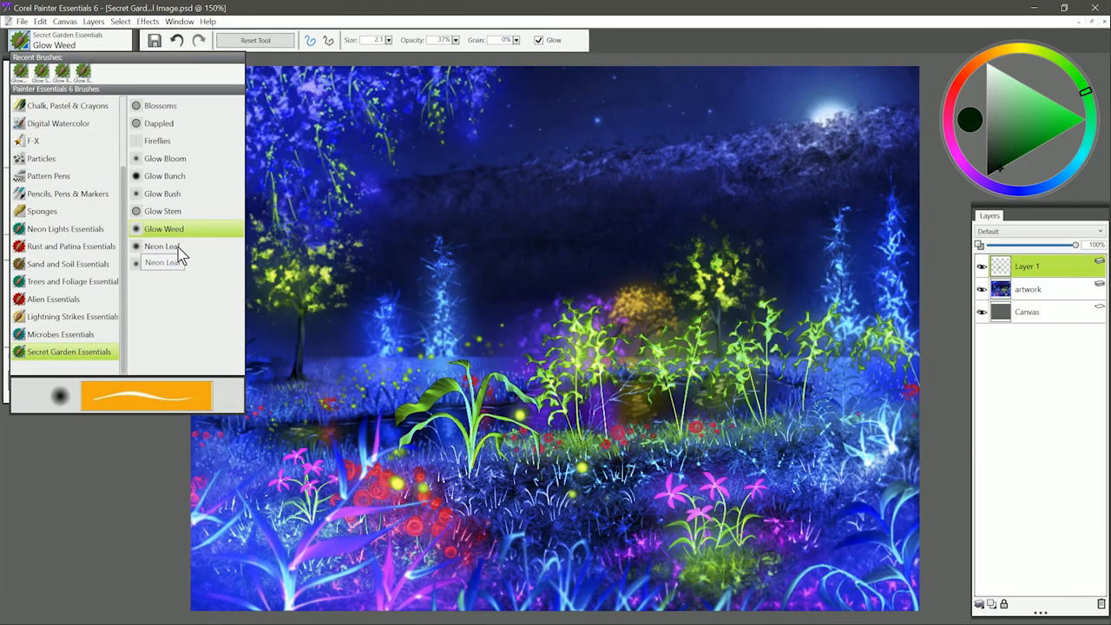
# Step: Clear the foreground weed with Neon Leaf selected, then make Neon Plant the active brush
pyautogui.click(161, 245)
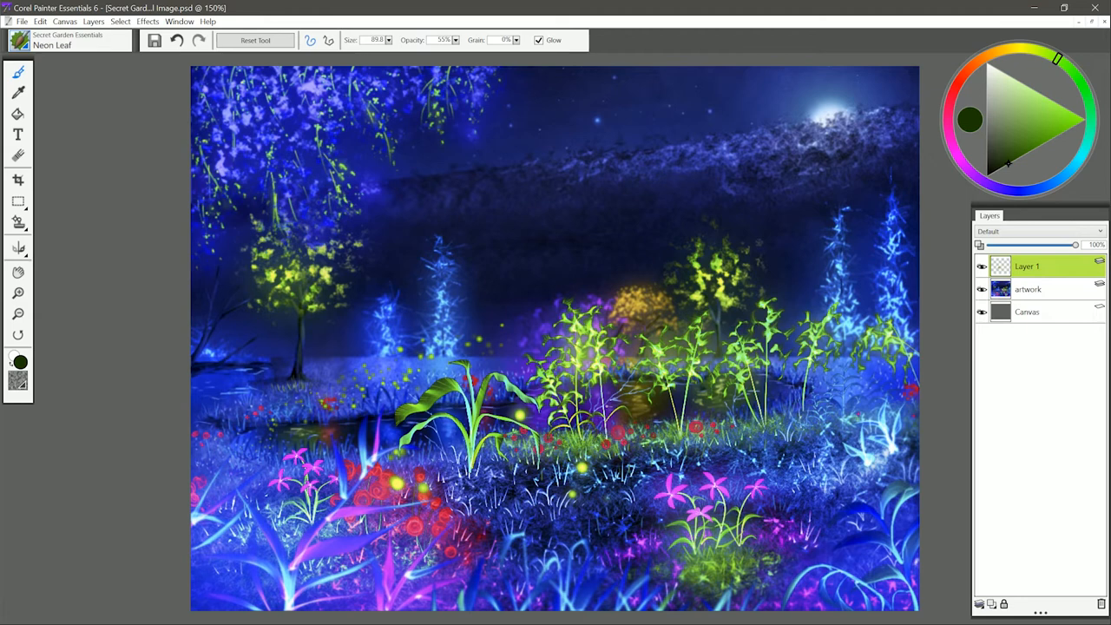
pyautogui.moveTo(425, 296); pyautogui.dragTo(564, 248)
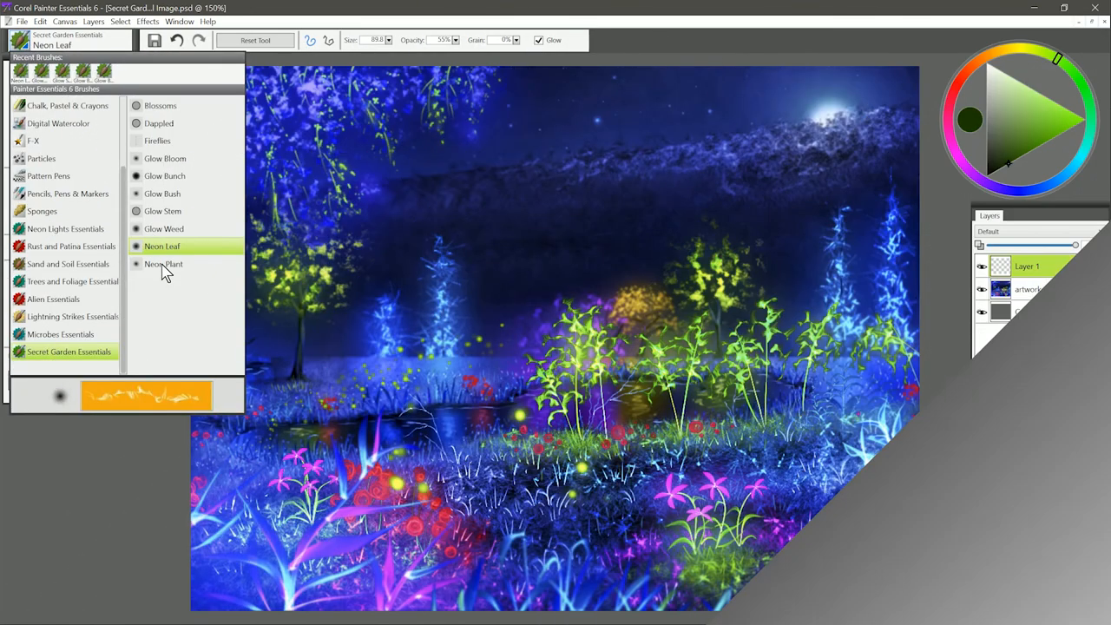
pyautogui.click(164, 264)
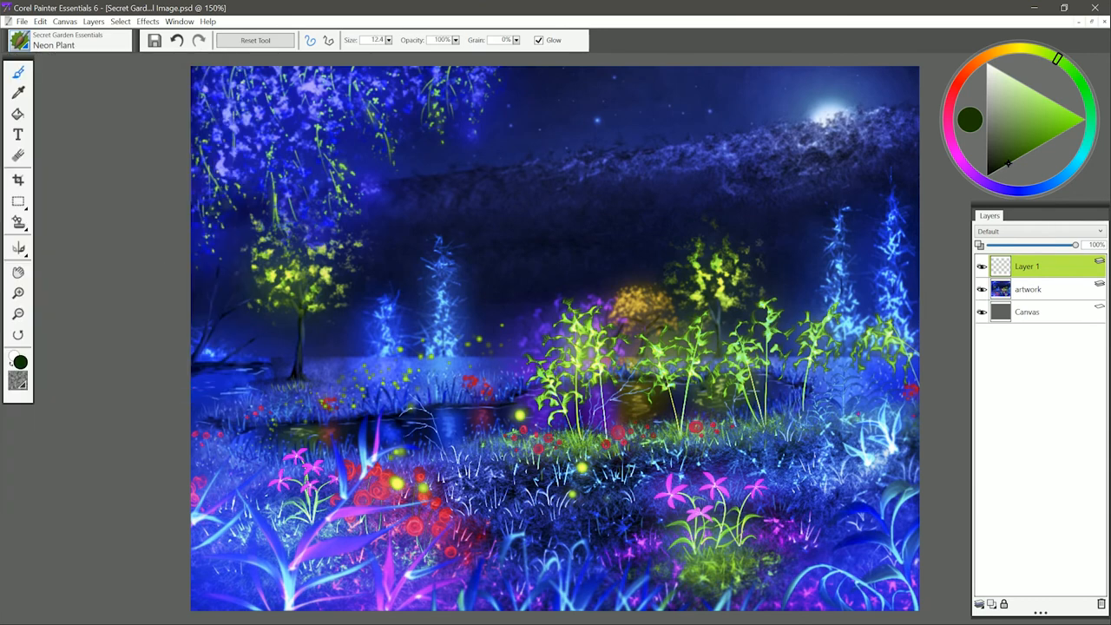